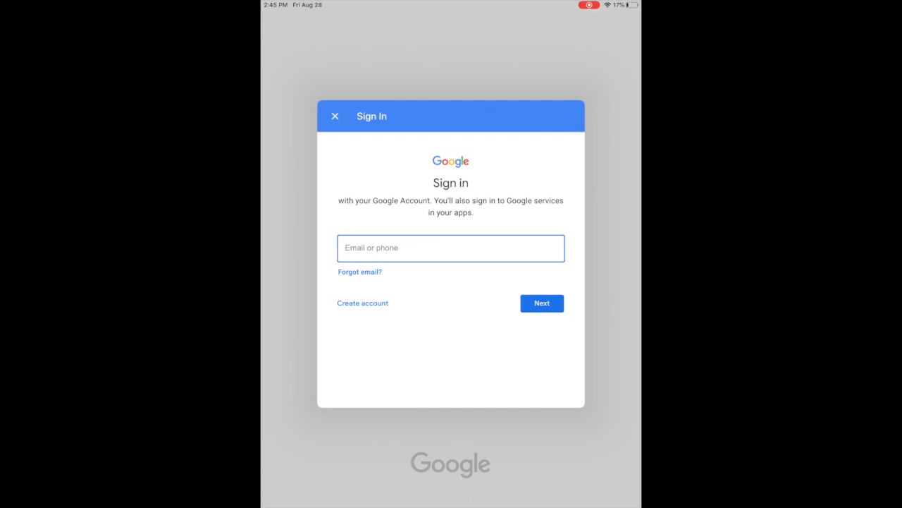
{"action": "left_click", "coordinate": [451, 248]}
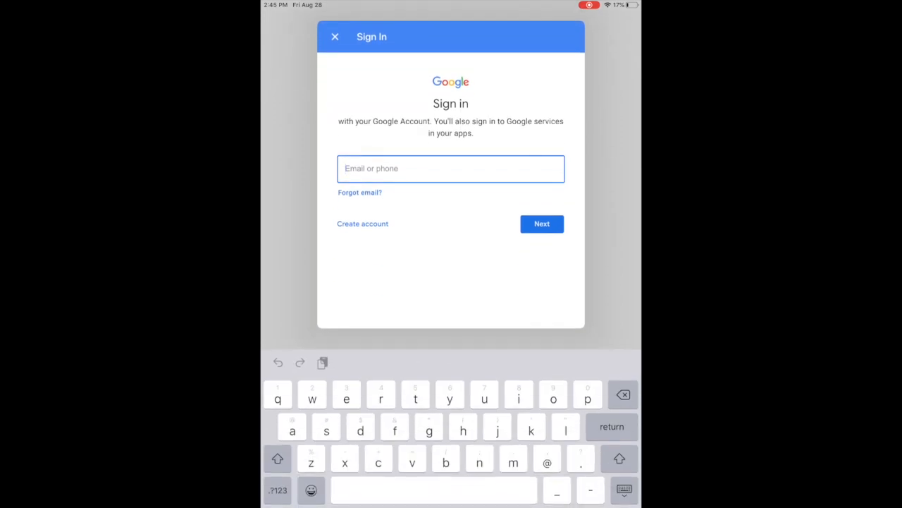
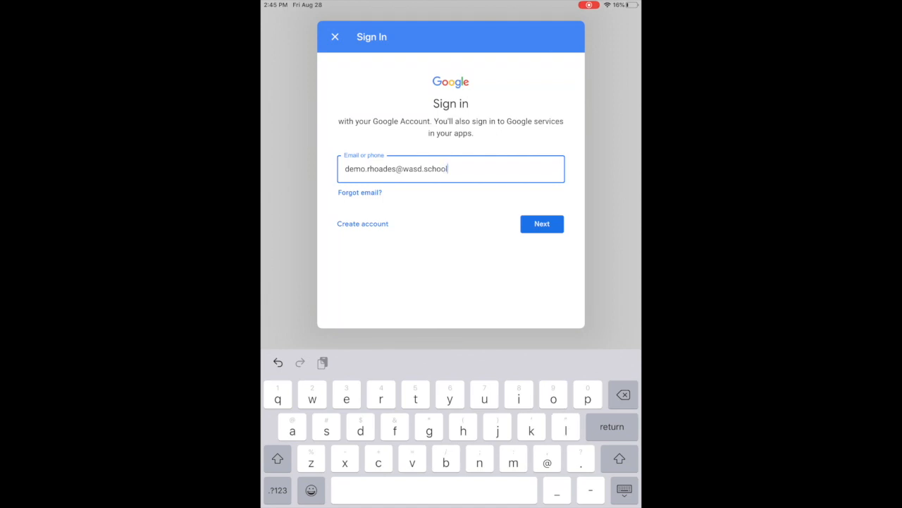
{"action": "left_click", "coordinate": [541, 223]}
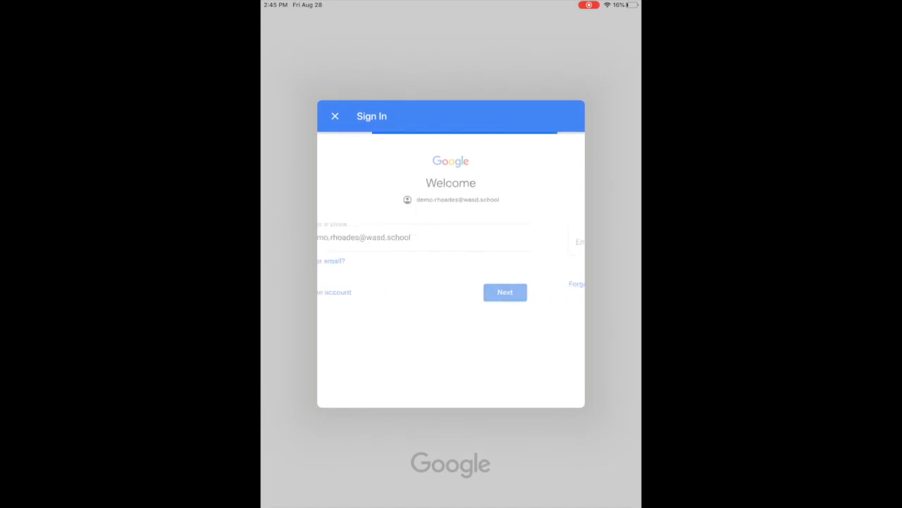
- Enter the school account password and submit it to sign in
{"action": "left_click", "coordinate": [505, 292]}
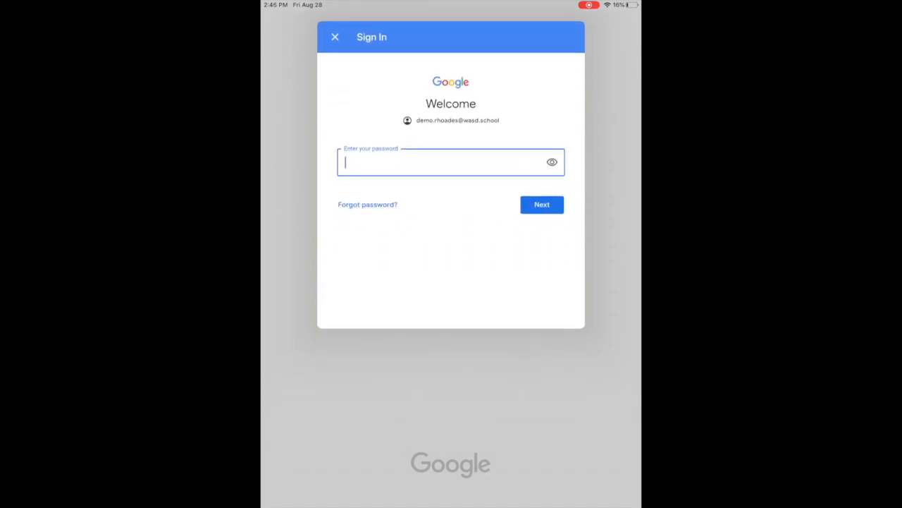
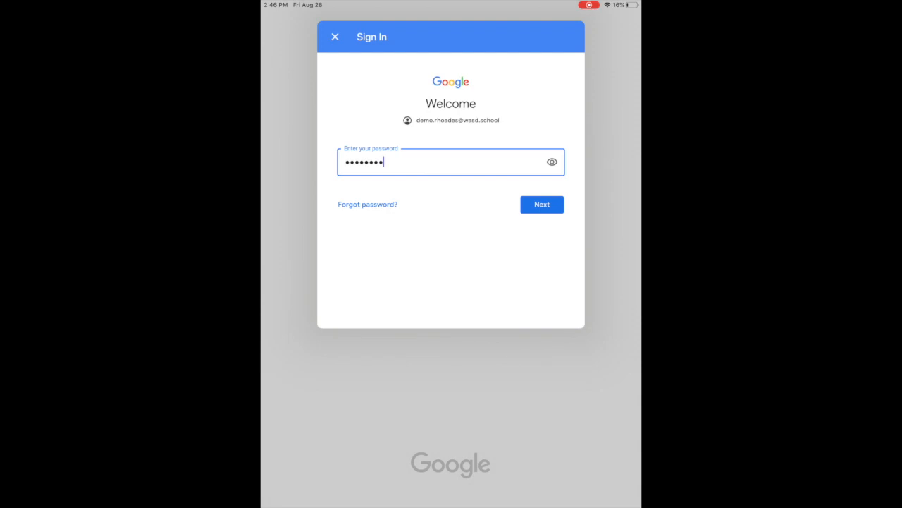
{"action": "left_click", "coordinate": [541, 204]}
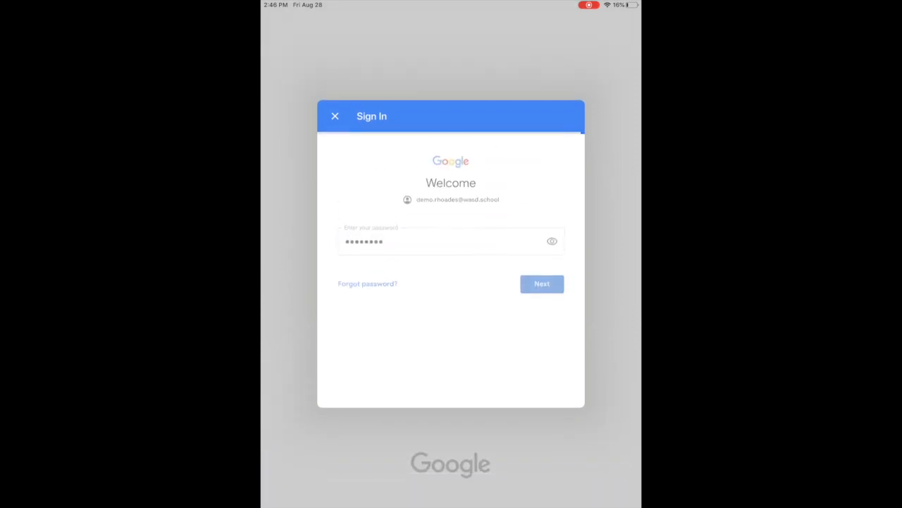
- Open the Wilmington 2020 Demo! class to view its Stream
{"action": "left_click", "coordinate": [541, 283]}
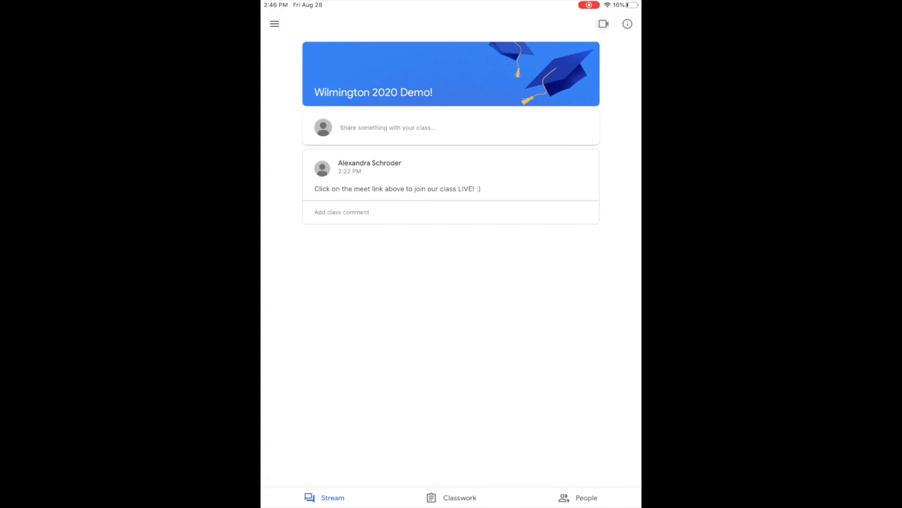
- Join the class Google Meet call from the class header's video icon
{"action": "left_click", "coordinate": [603, 23]}
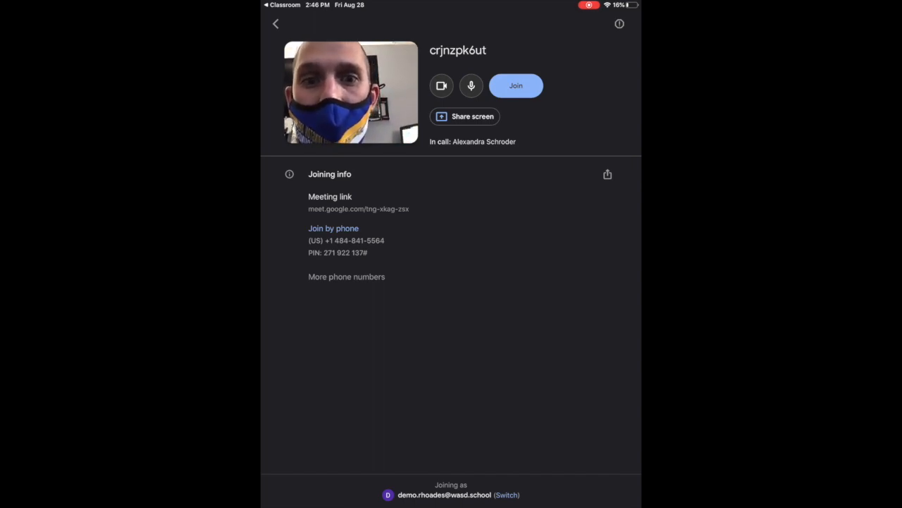
{"action": "left_click", "coordinate": [515, 85]}
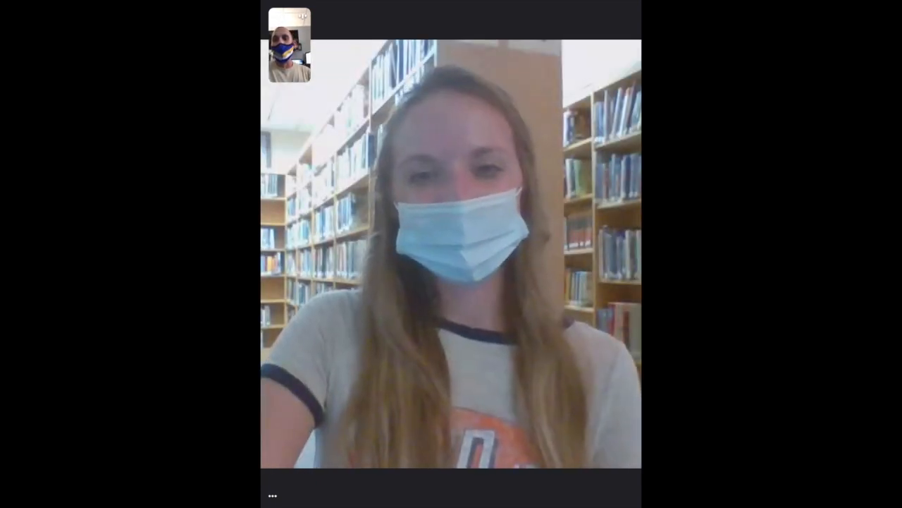